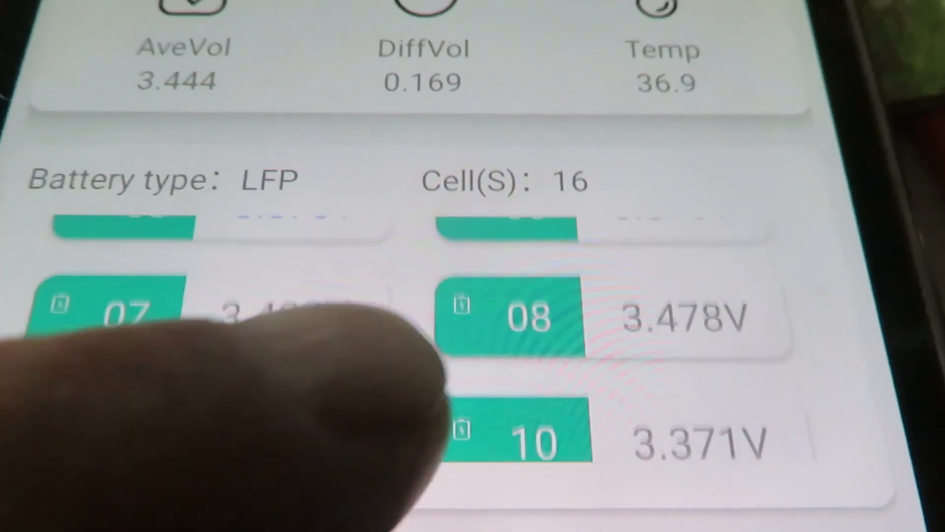
{"action": "scroll", "scroll_direction": "down", "scroll_amount": 3}
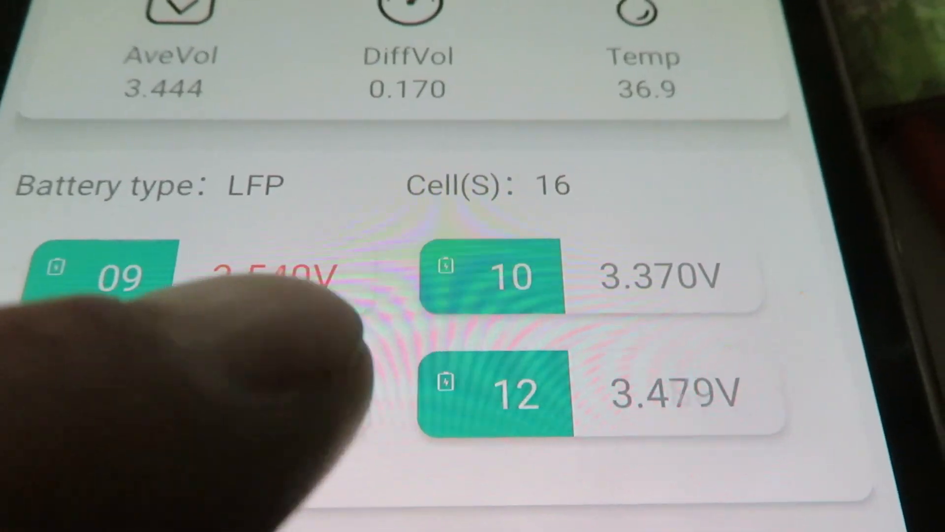
{"action": "scroll", "scroll_direction": "down", "scroll_amount": 3}
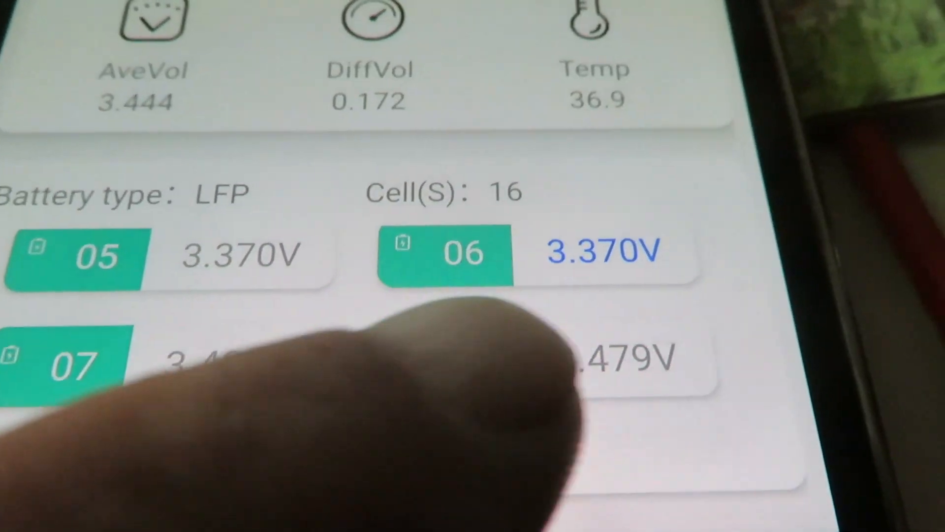
{"action": "scroll", "scroll_direction": "down", "scroll_amount": 3}
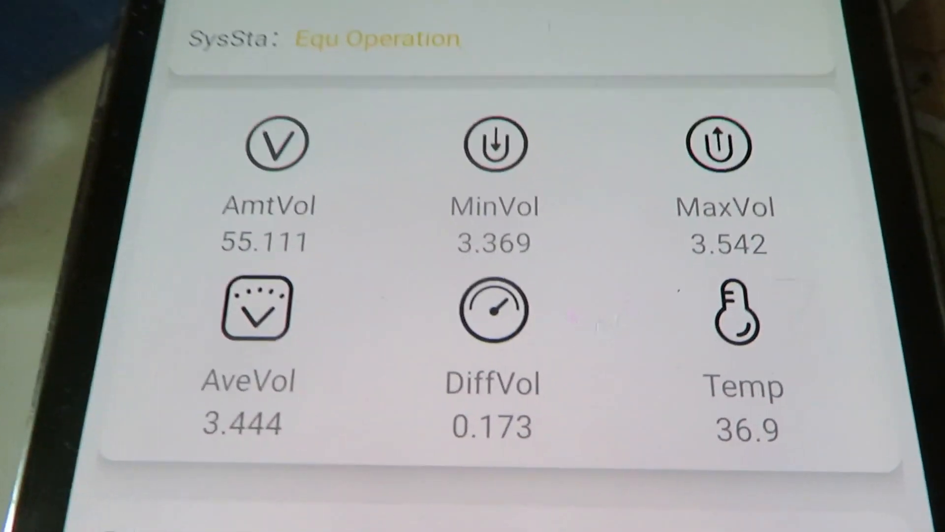
{"action": "scroll", "scroll_direction": "down", "scroll_amount": 3}
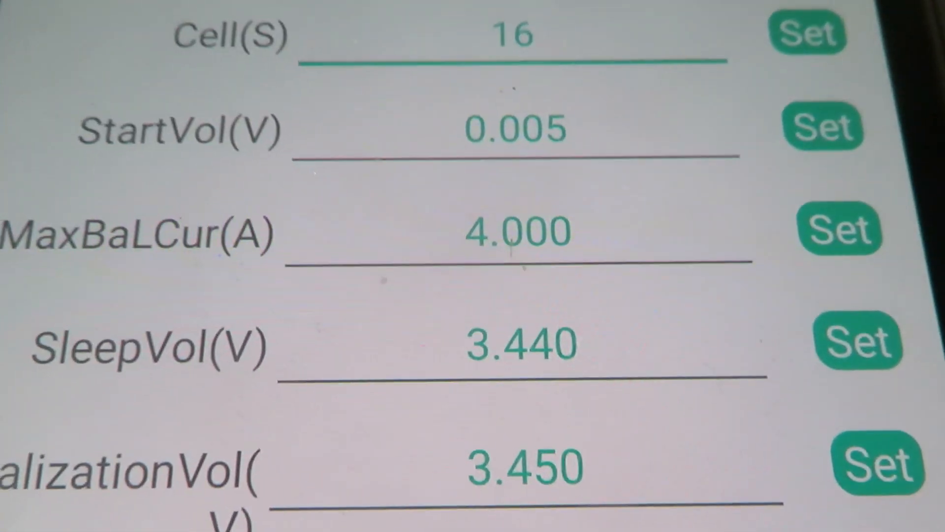
{"action": "scroll", "scroll_direction": "down", "scroll_amount": 3}
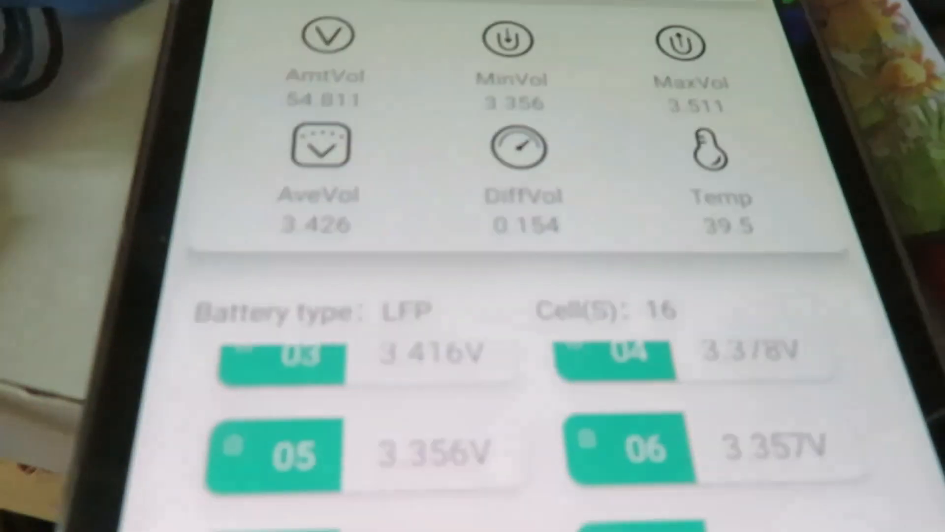
{"action": "scroll", "scroll_direction": "down", "scroll_amount": 3}
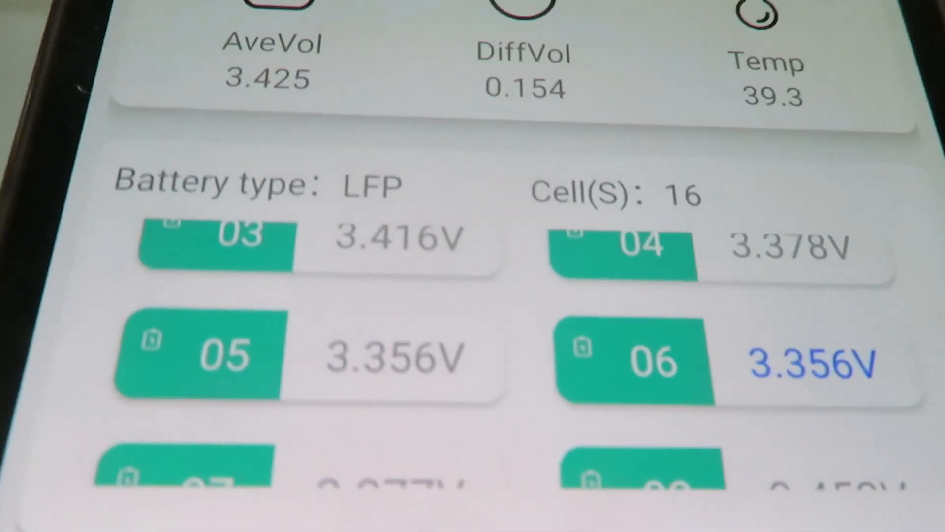